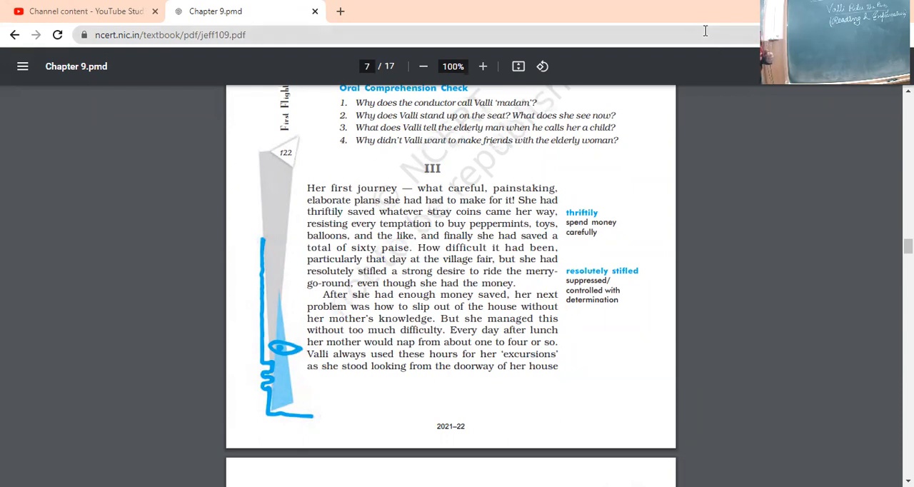
{"action": "mouse_move", "coordinate": [537, 60]}
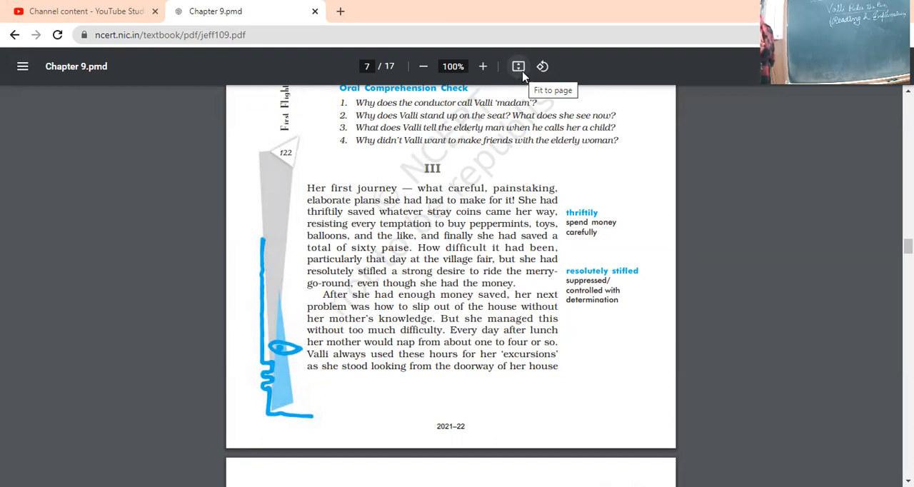
{"action": "mouse_move", "coordinate": [522, 77]}
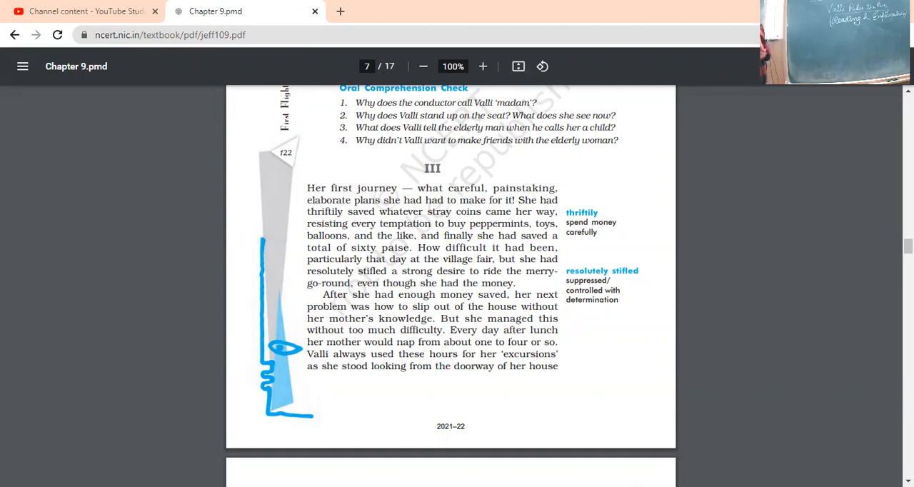
{"action": "mouse_move", "coordinate": [327, 145]}
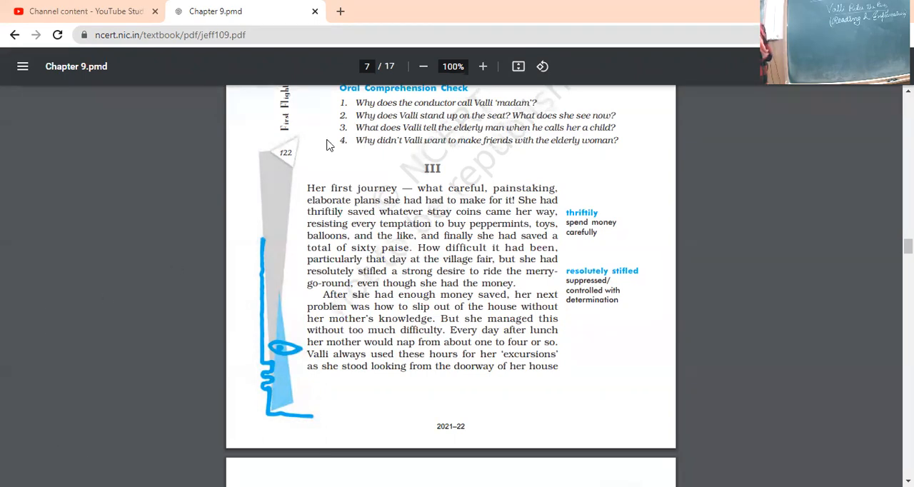
{"action": "mouse_move", "coordinate": [508, 99]}
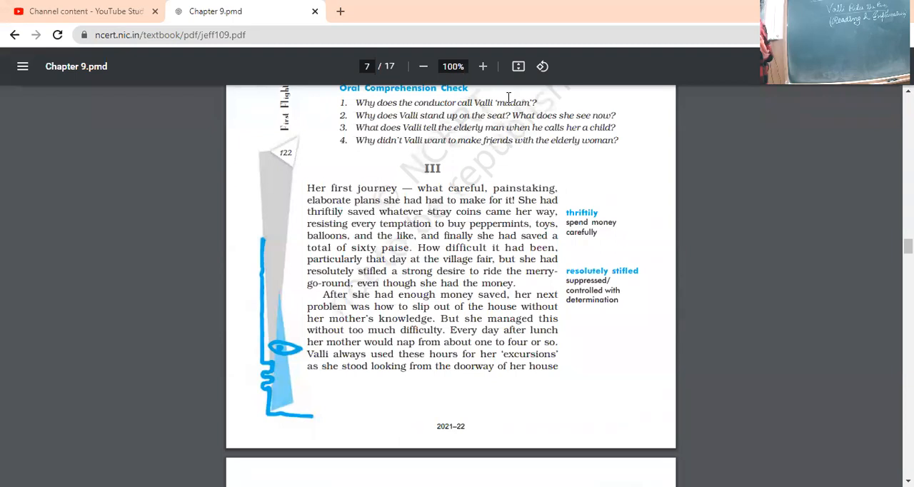
{"action": "mouse_move", "coordinate": [631, 117]}
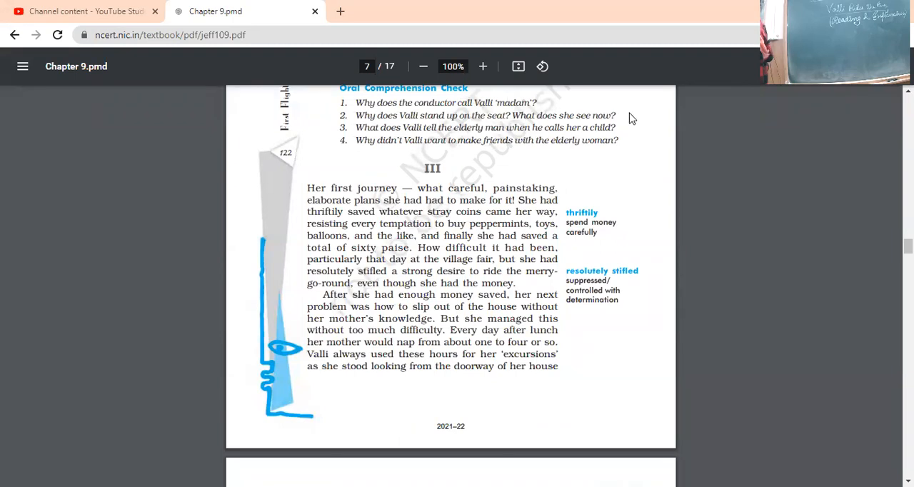
{"action": "mouse_move", "coordinate": [534, 126]}
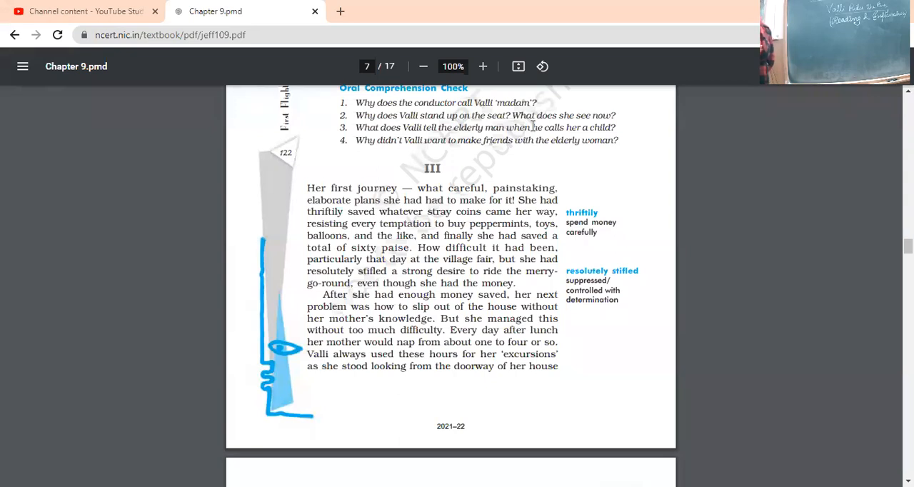
{"action": "mouse_move", "coordinate": [528, 97]}
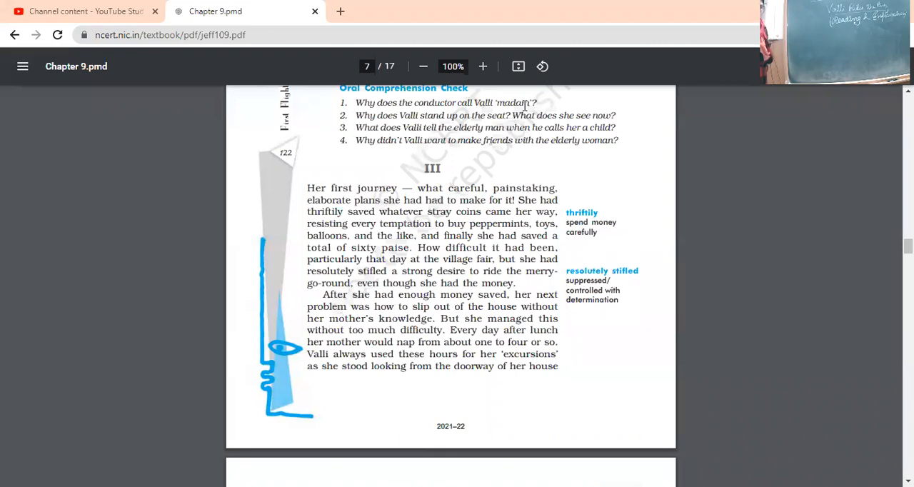
{"action": "mouse_move", "coordinate": [546, 127]}
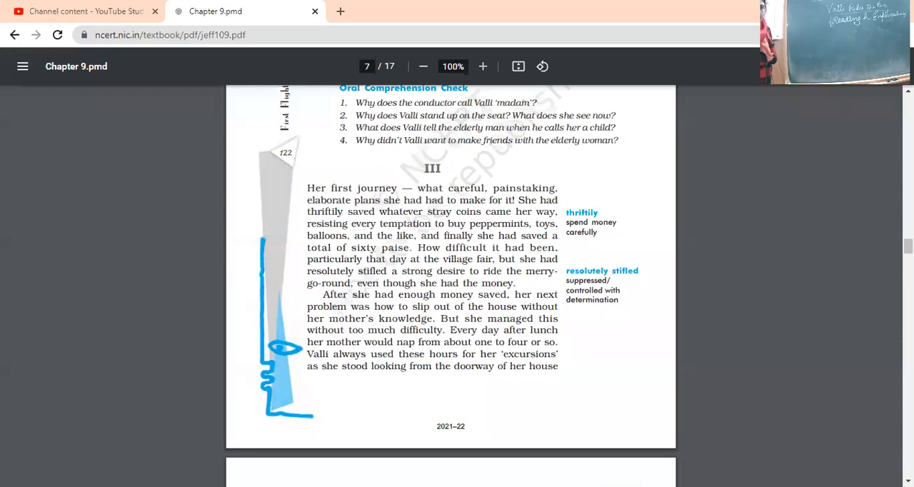
{"action": "mouse_move", "coordinate": [613, 149]}
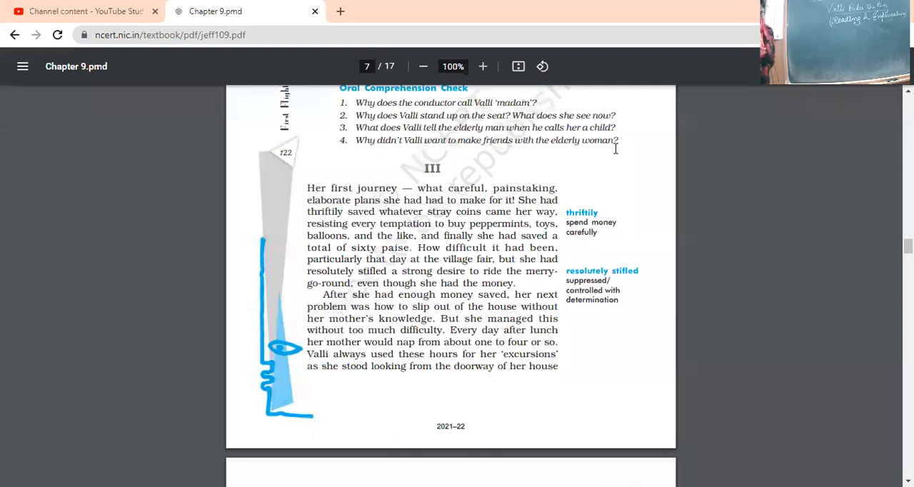
{"action": "mouse_move", "coordinate": [615, 148]}
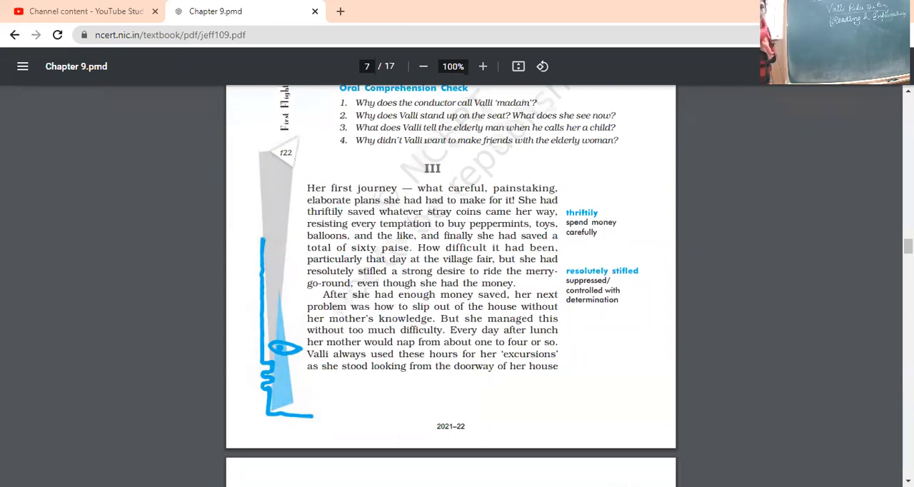
{"action": "mouse_move", "coordinate": [509, 77]}
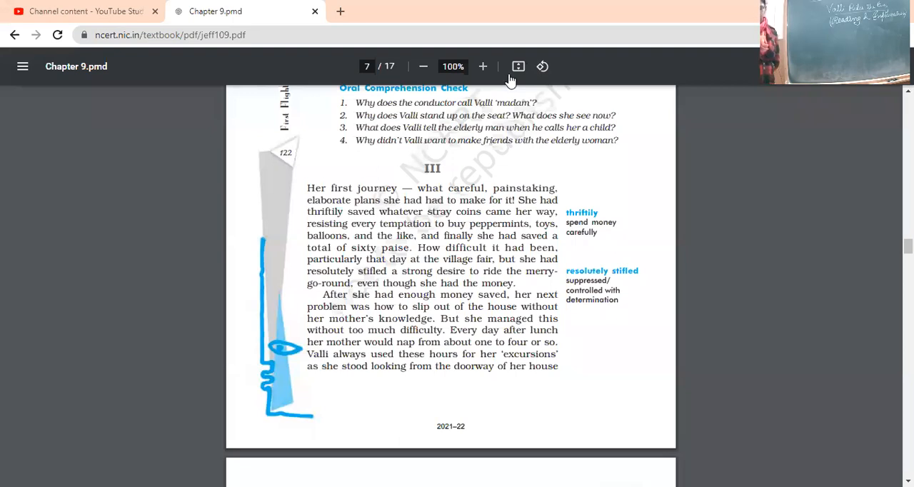
{"action": "mouse_move", "coordinate": [516, 65]}
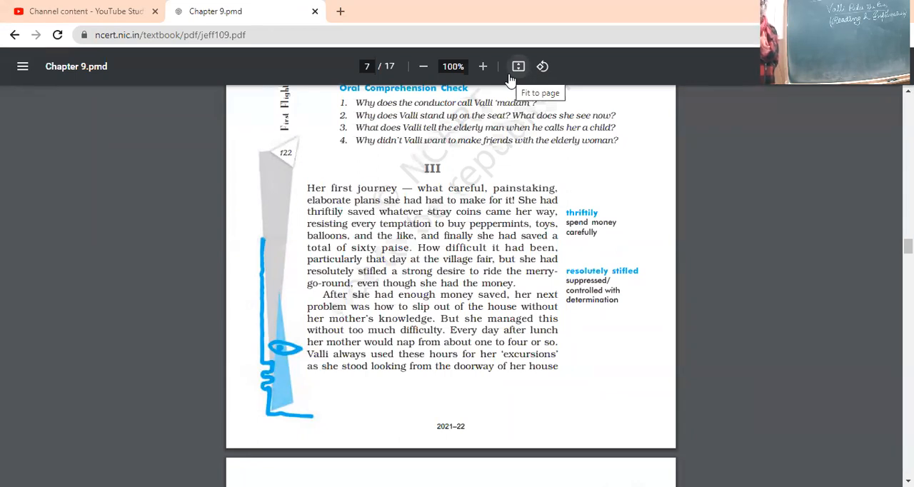
{"action": "mouse_move", "coordinate": [517, 66]}
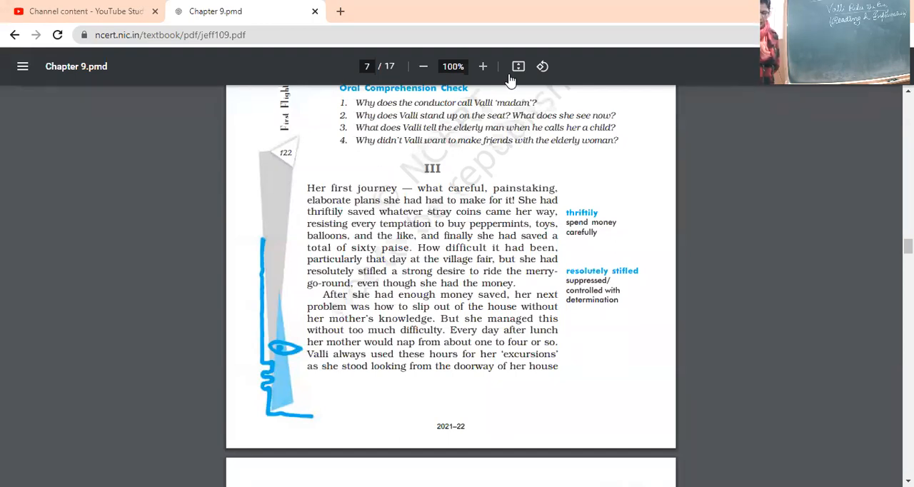
{"action": "mouse_move", "coordinate": [517, 66]}
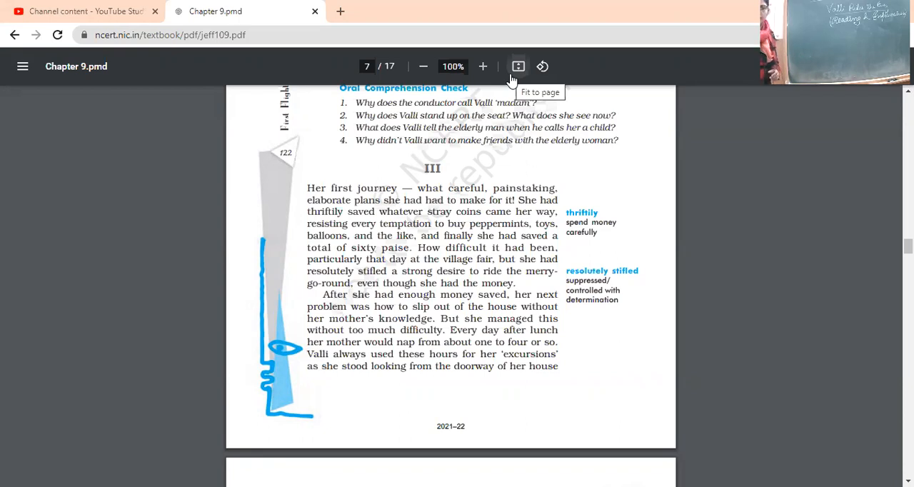
{"action": "scroll", "scroll_direction": "down", "scroll_amount": 3}
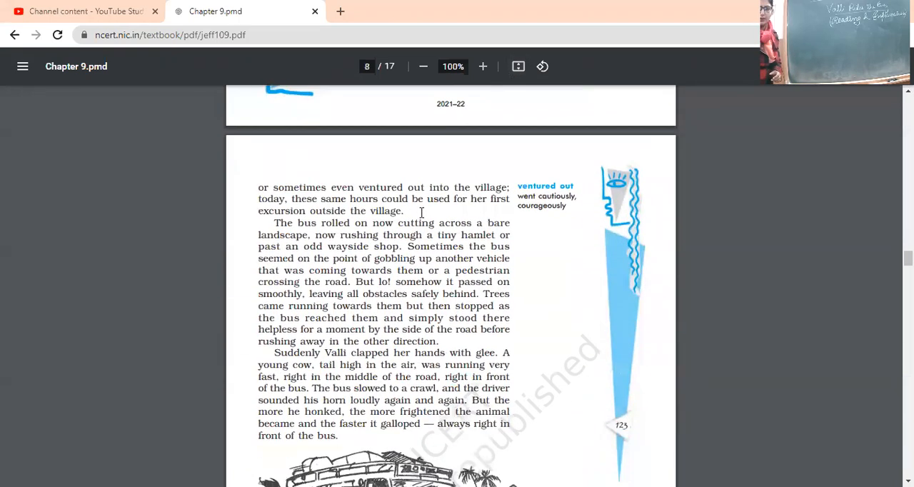
{"action": "scroll", "scroll_direction": "down", "scroll_amount": 3}
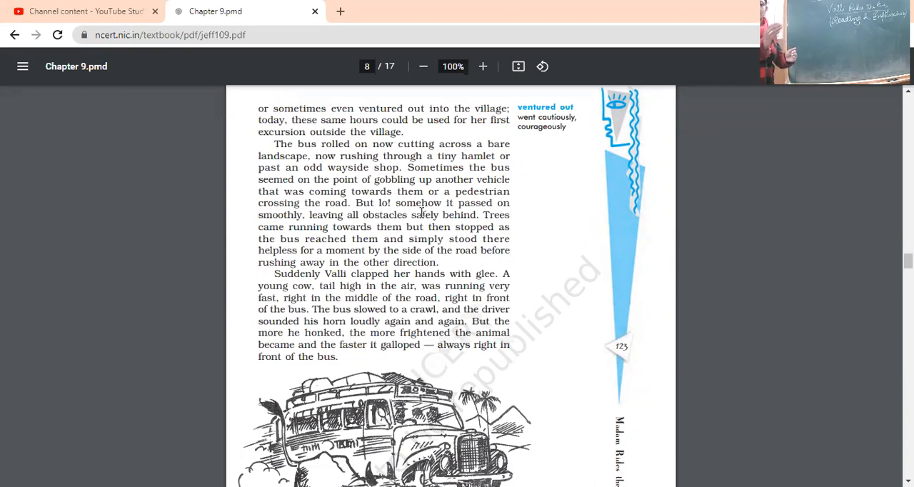
{"action": "mouse_move", "coordinate": [403, 163]}
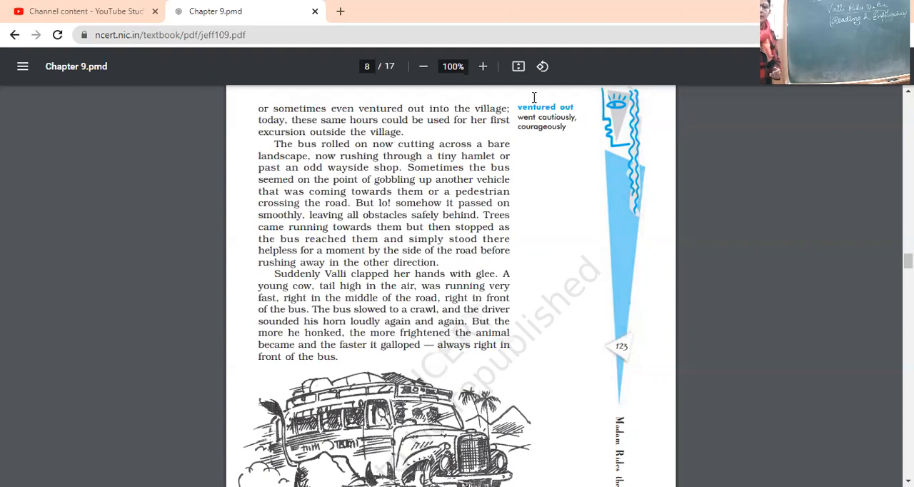
{"action": "mouse_move", "coordinate": [543, 66]}
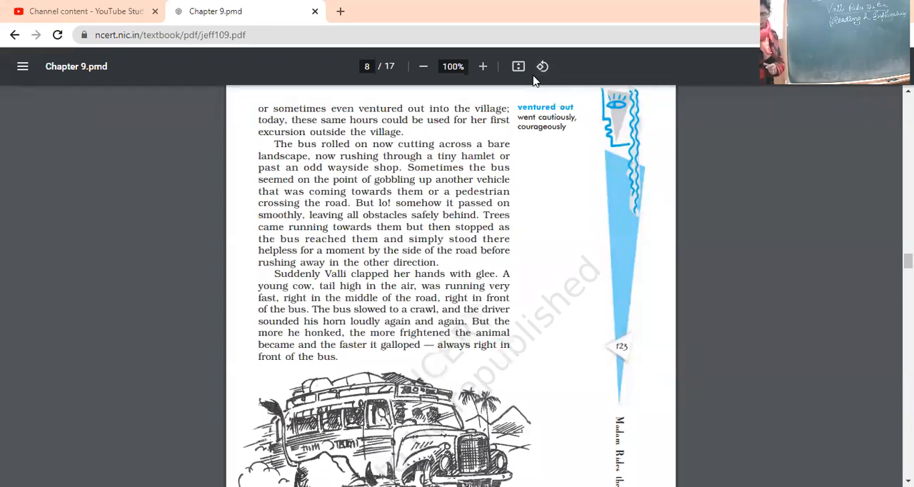
{"action": "mouse_move", "coordinate": [505, 80]}
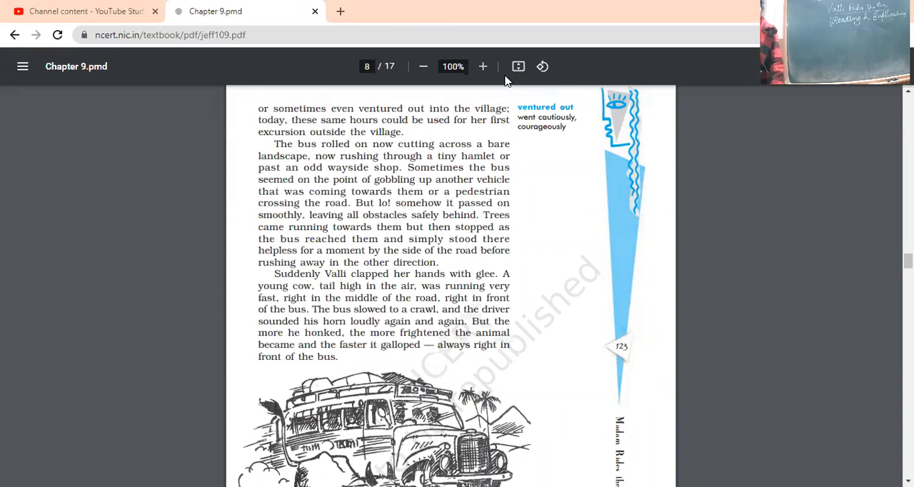
{"action": "mouse_move", "coordinate": [464, 57]}
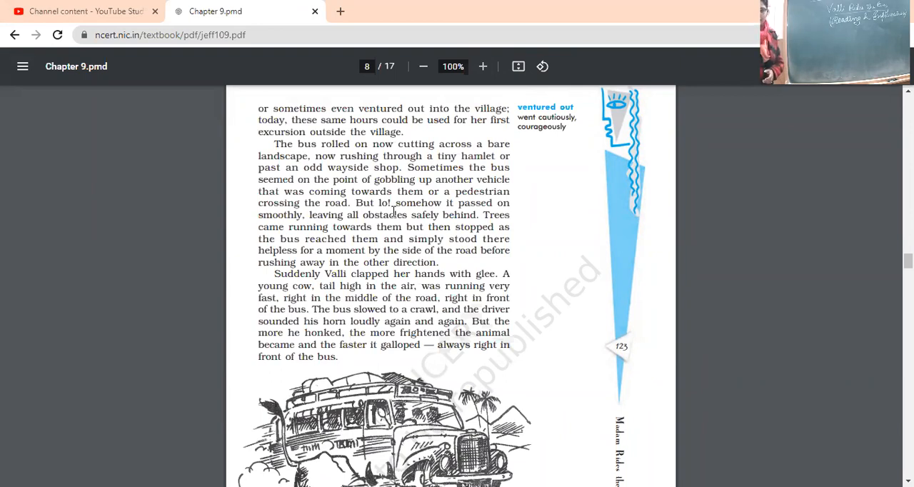
{"action": "scroll", "scroll_direction": "down", "scroll_amount": 3}
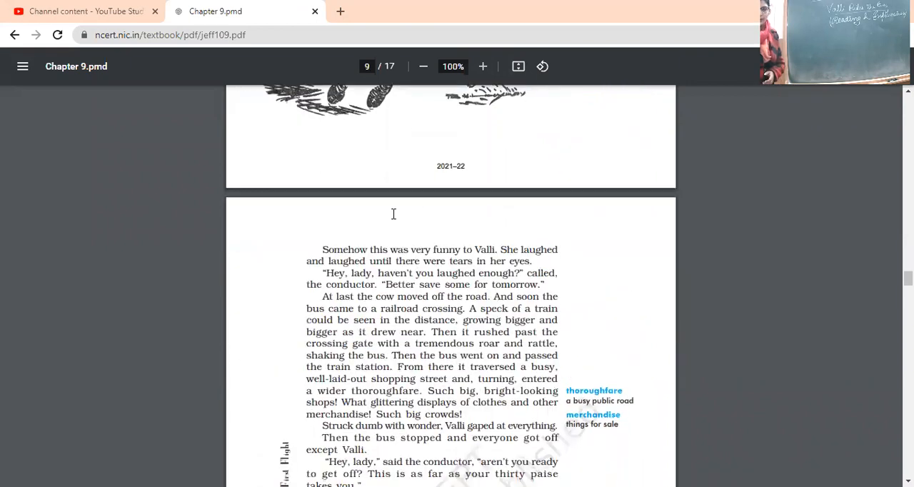
{"action": "scroll", "scroll_direction": "down", "scroll_amount": 3}
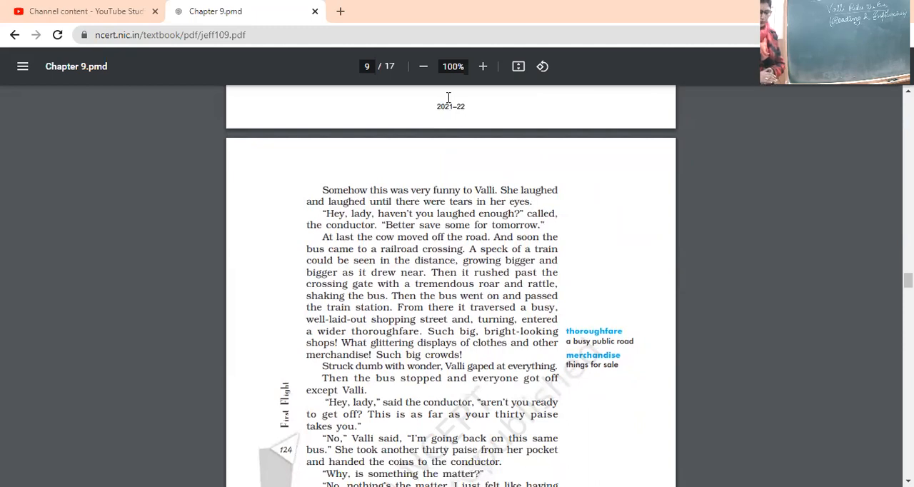
{"action": "mouse_move", "coordinate": [503, 79]}
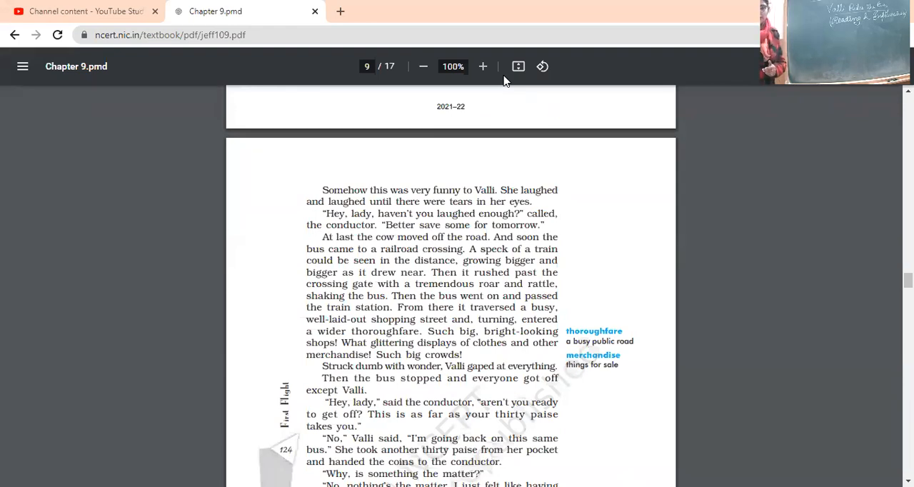
{"action": "scroll", "scroll_direction": "down", "scroll_amount": 3}
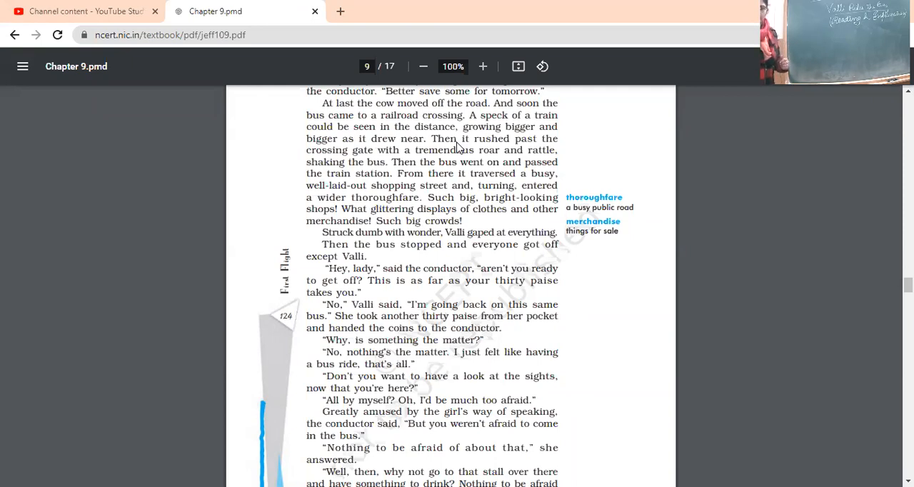
{"action": "scroll", "scroll_direction": "down", "scroll_amount": 3}
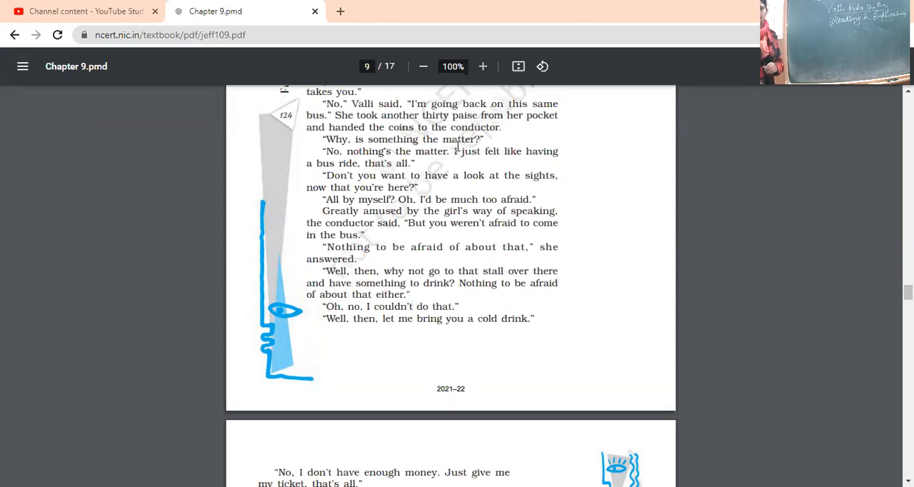
{"action": "scroll", "scroll_direction": "down", "scroll_amount": 3}
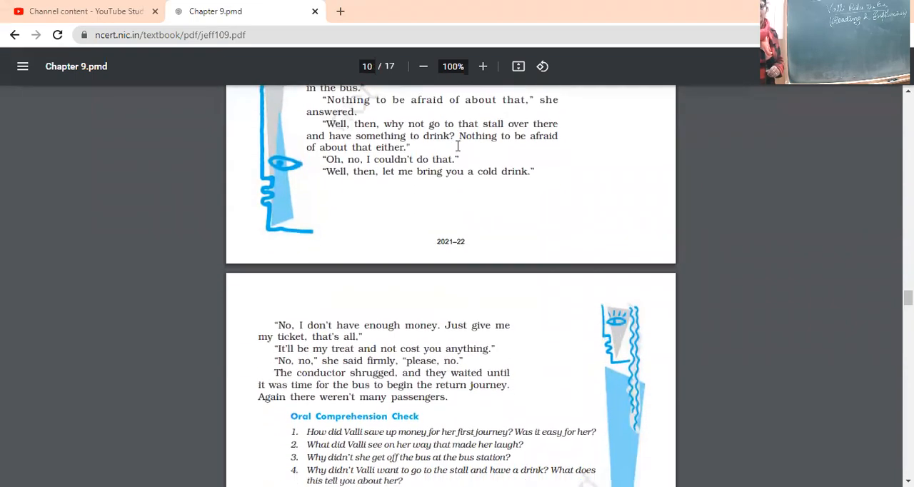
{"action": "scroll", "scroll_direction": "down", "scroll_amount": 3}
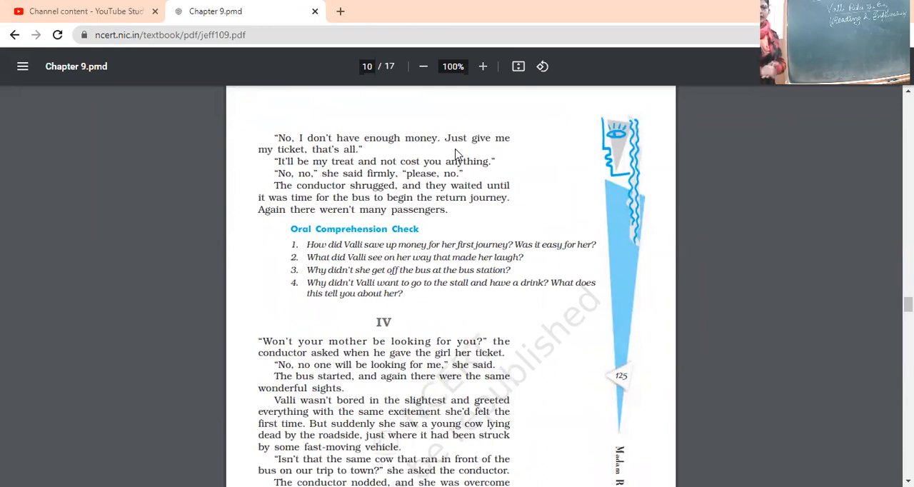
{"action": "mouse_move", "coordinate": [471, 112]}
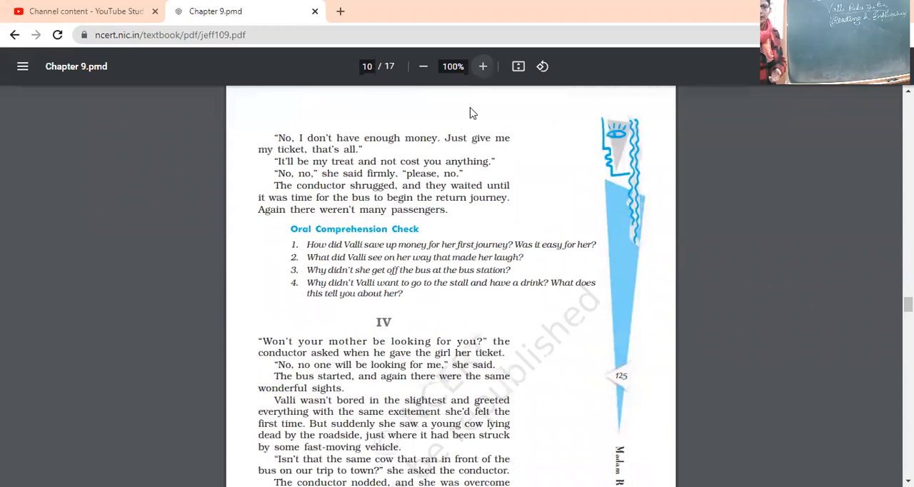
{"action": "mouse_move", "coordinate": [536, 200]}
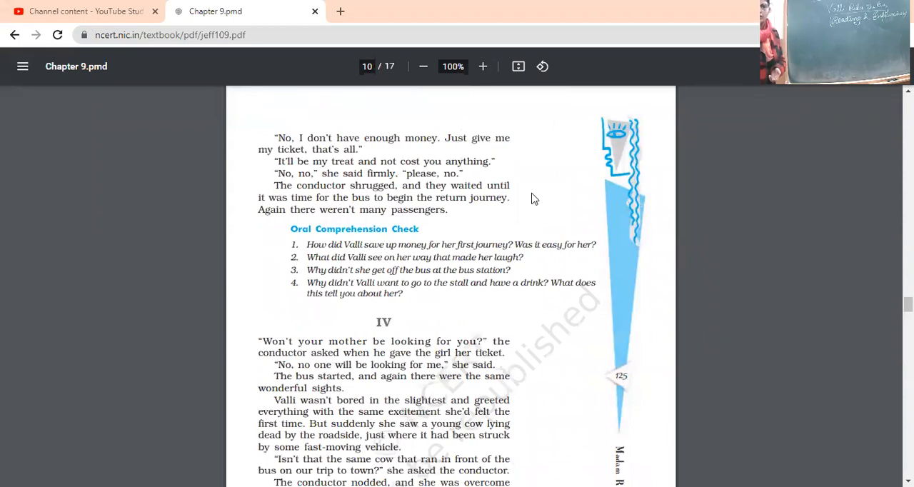
{"action": "mouse_move", "coordinate": [537, 205]}
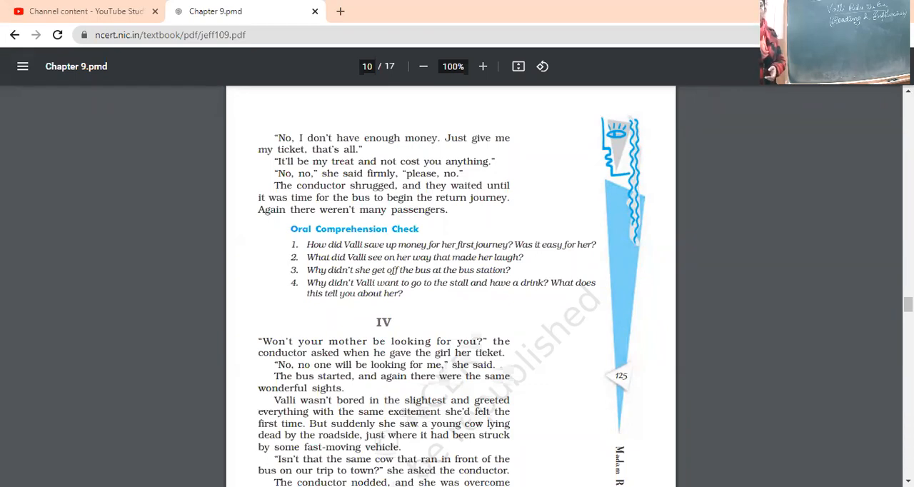
{"action": "mouse_move", "coordinate": [237, 275]}
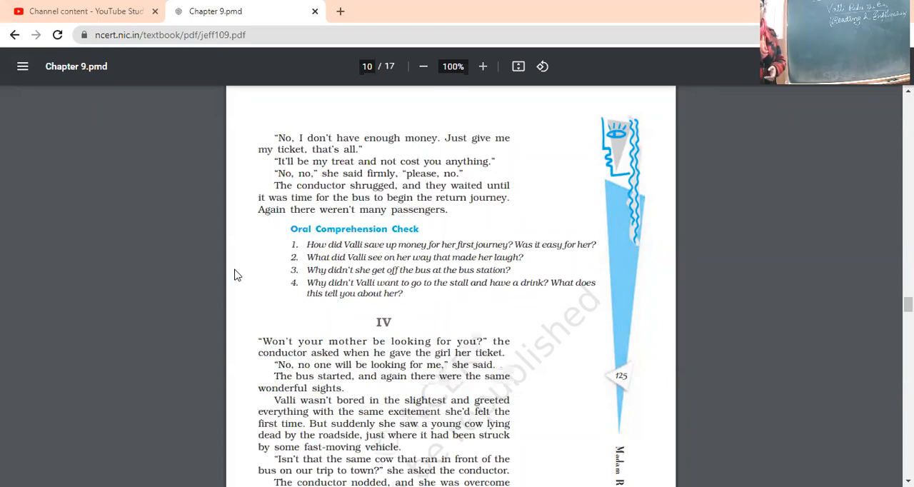
{"action": "scroll", "scroll_direction": "down", "scroll_amount": 3}
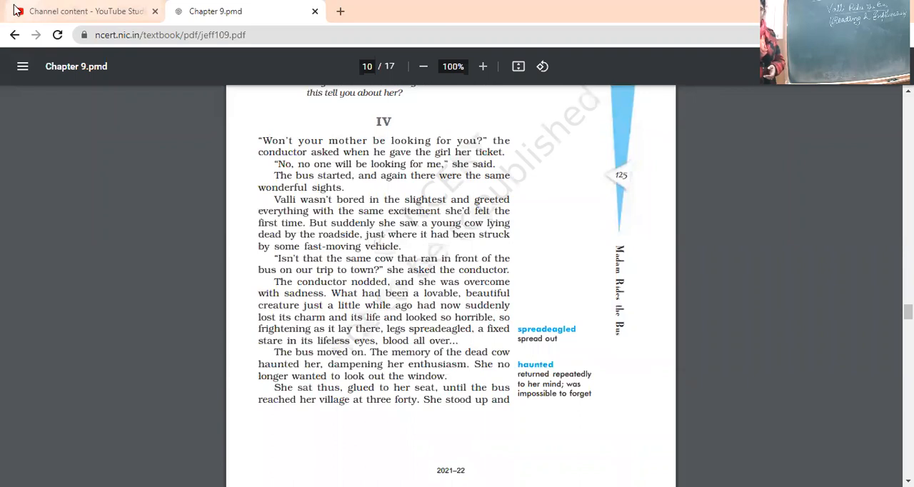
{"action": "mouse_move", "coordinate": [83, 11]}
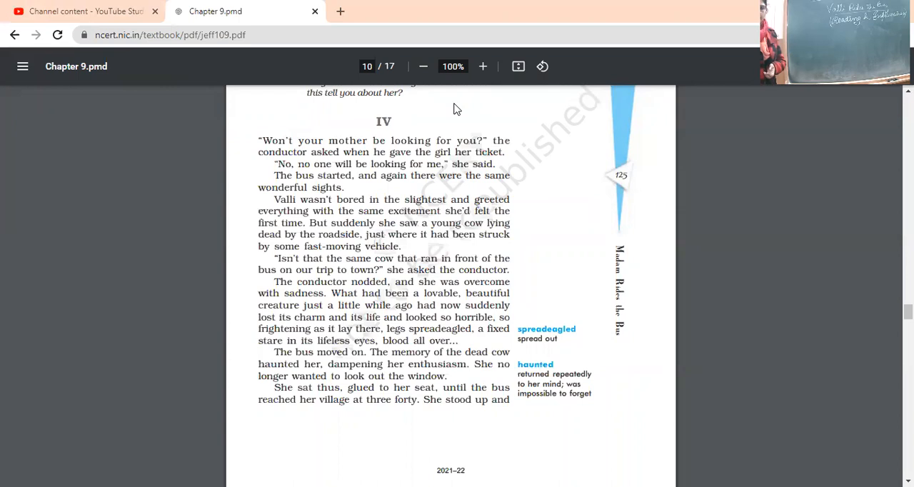
{"action": "mouse_move", "coordinate": [511, 110]}
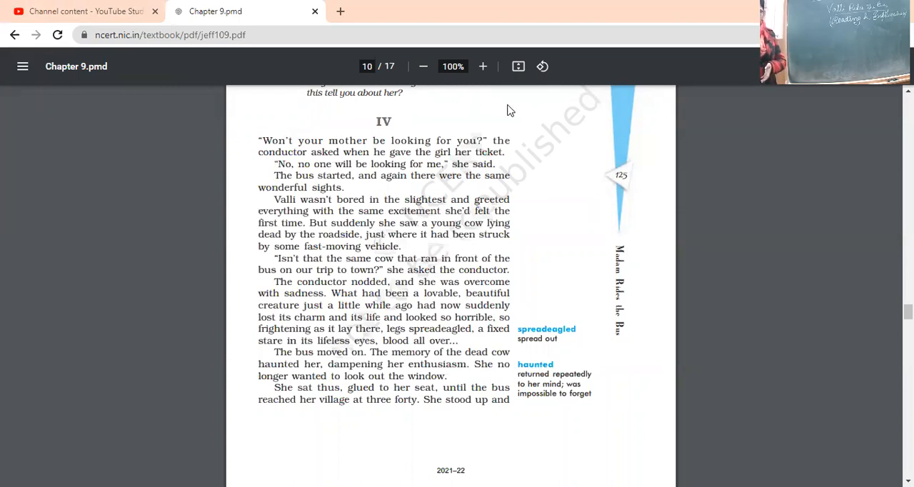
{"action": "mouse_move", "coordinate": [491, 111]}
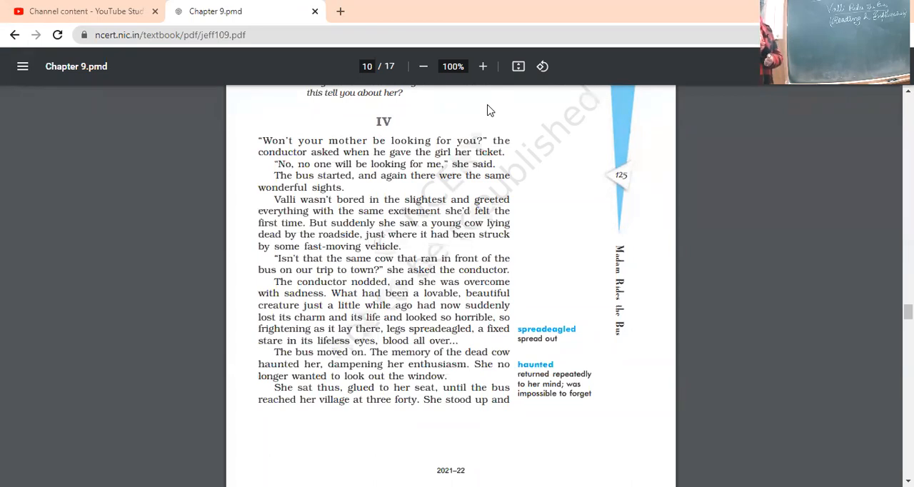
{"action": "mouse_move", "coordinate": [422, 107]}
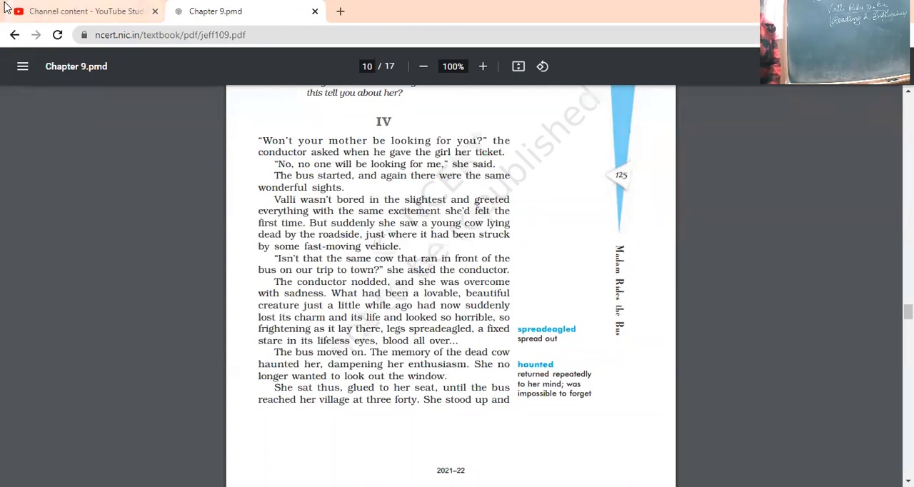
{"action": "mouse_move", "coordinate": [78, 11]}
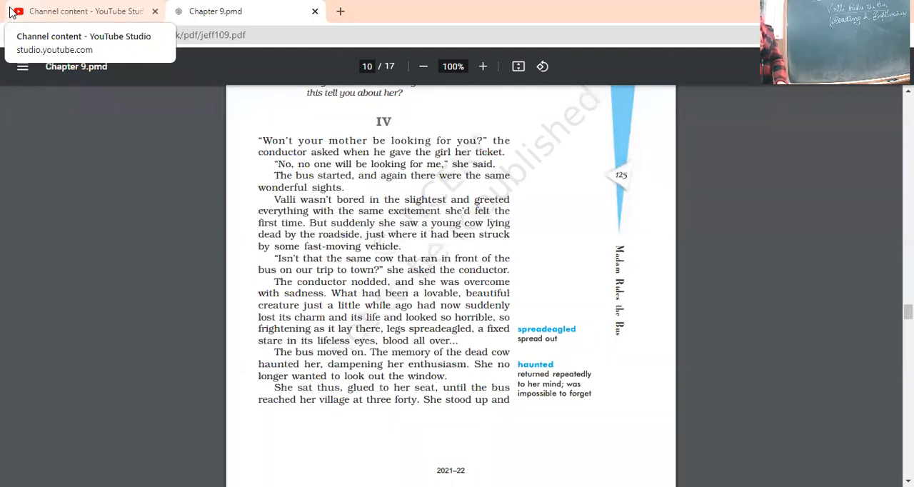
{"action": "mouse_move", "coordinate": [65, 26]}
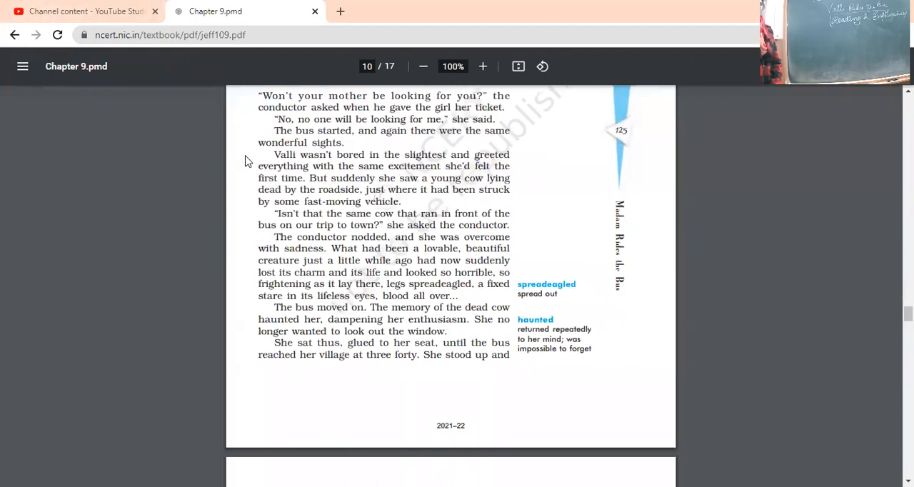
{"action": "scroll", "scroll_direction": "down", "scroll_amount": 3}
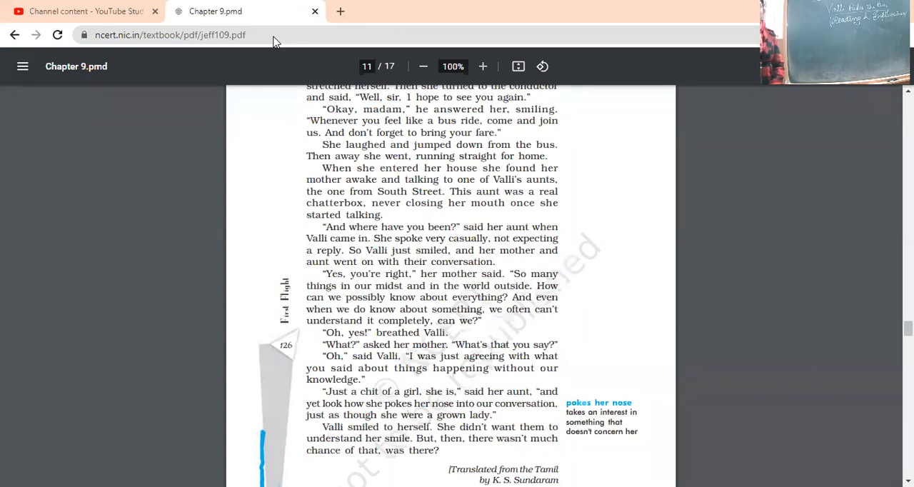
{"action": "mouse_move", "coordinate": [628, 115]}
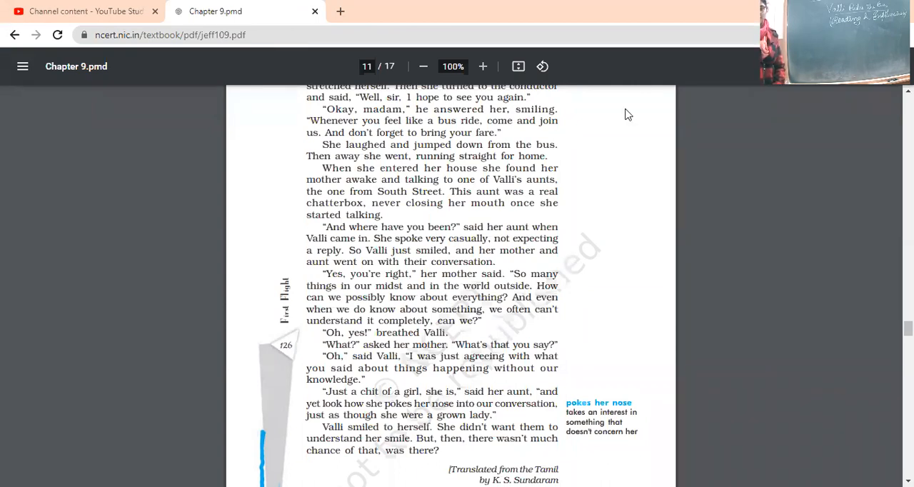
{"action": "mouse_move", "coordinate": [616, 167]}
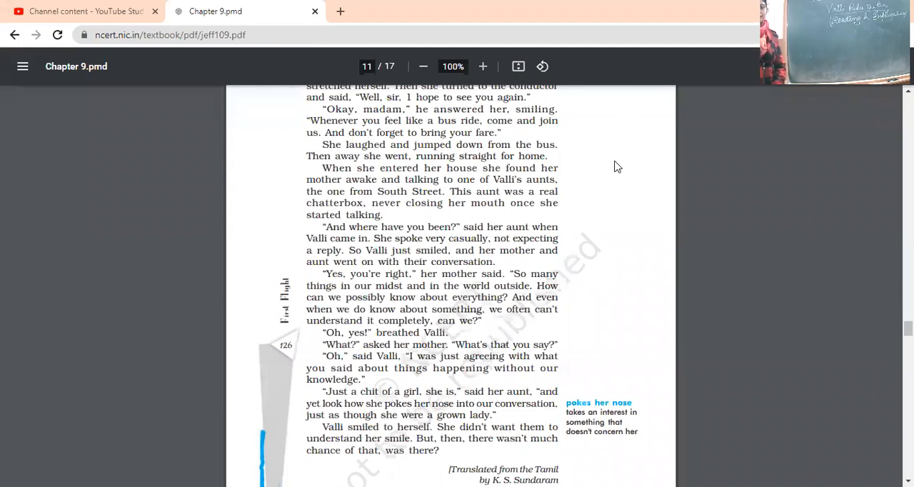